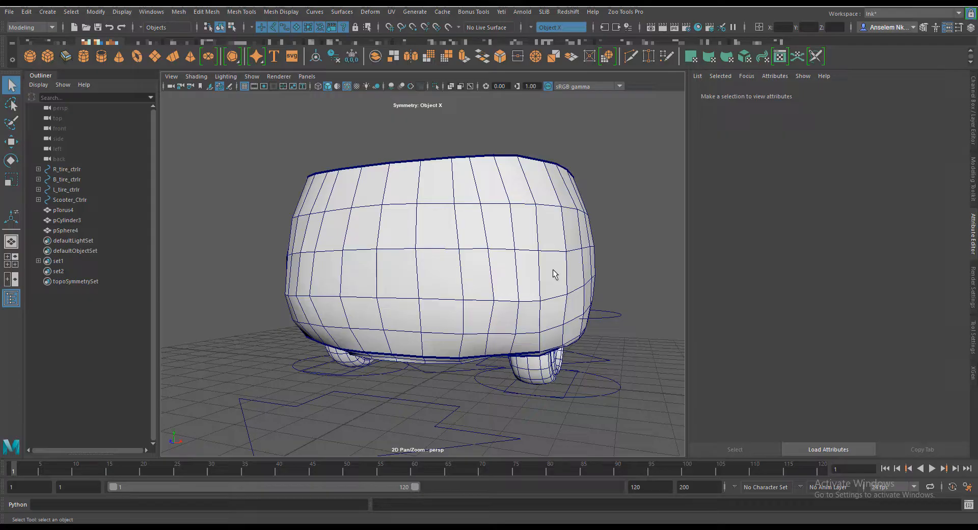
Orbit around the scooter body to inspect it from the back and sides.
left_click_drag(555, 274, 529, 288)
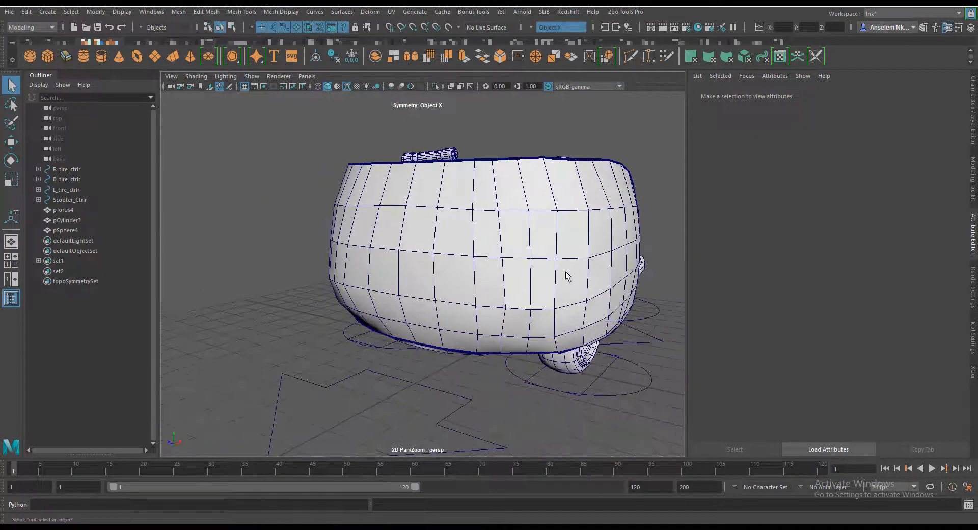
left_click_drag(567, 276, 466, 286)
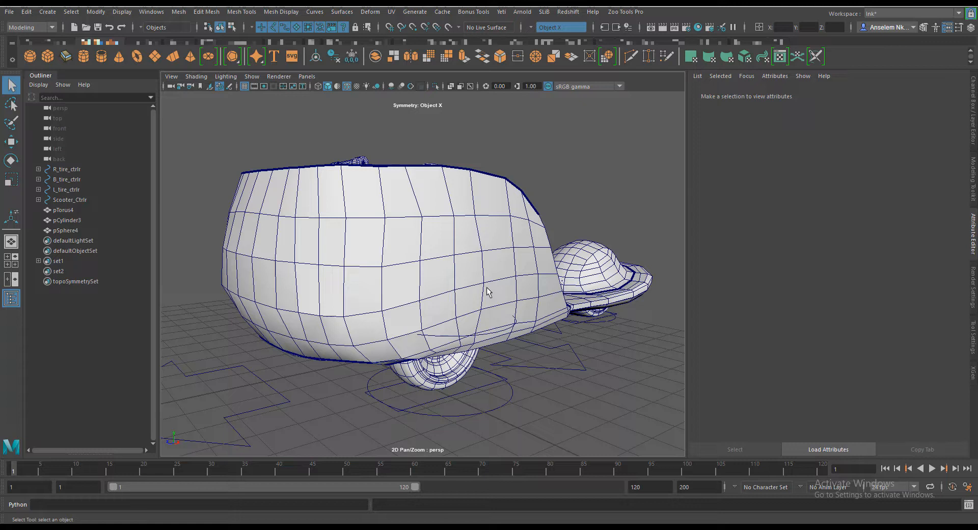
mouse_move(493, 265)
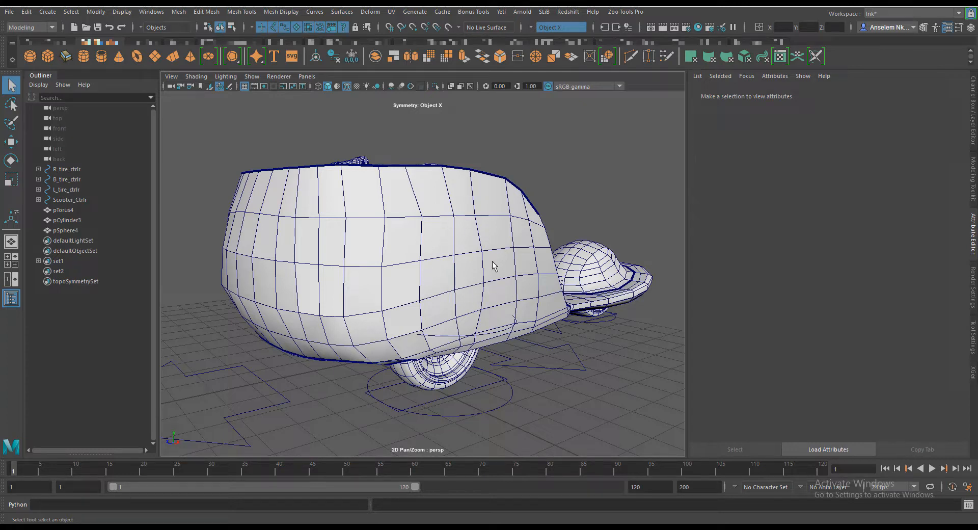
mouse_move(297, 235)
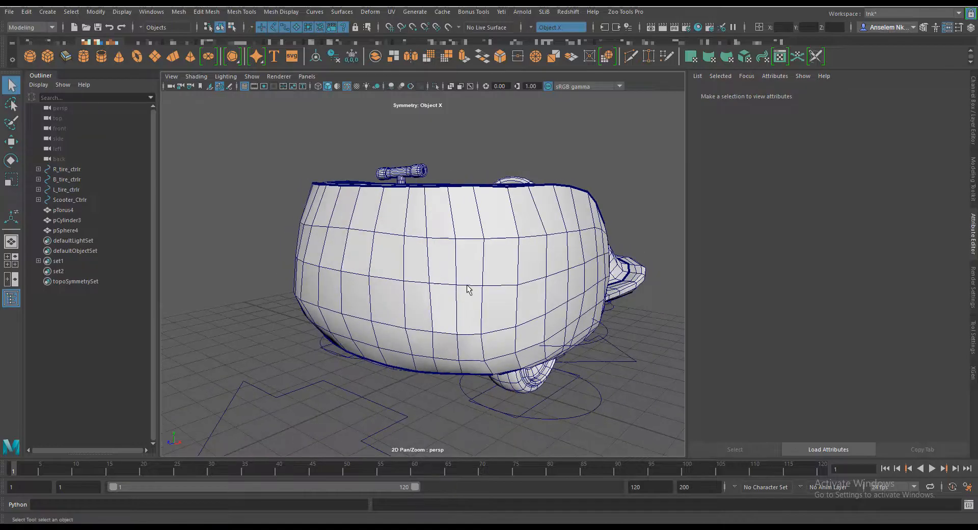
left_click_drag(468, 288, 408, 277)
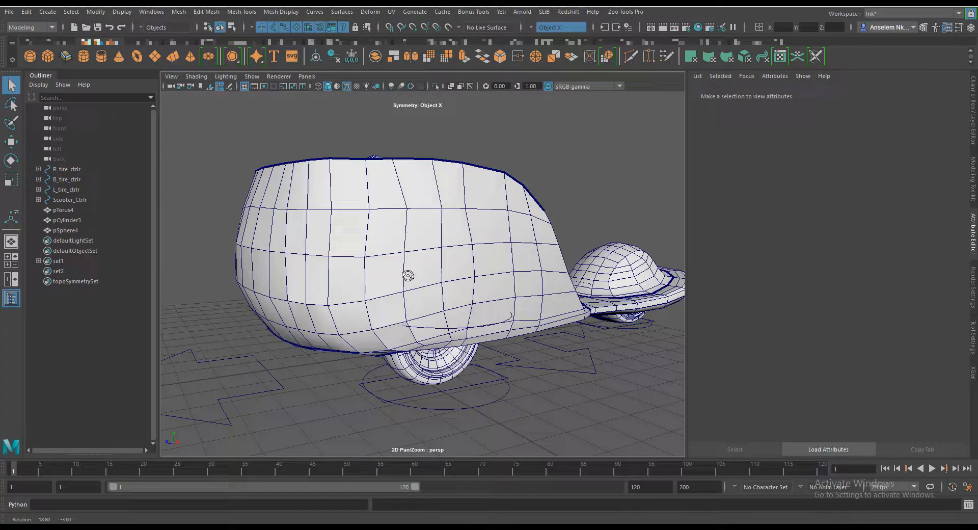
left_click_drag(407, 275, 384, 285)
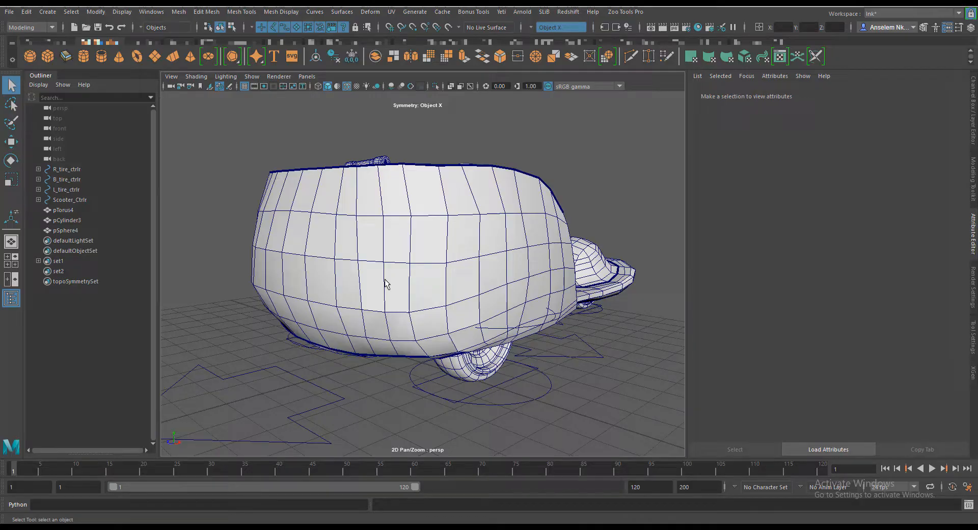
mouse_move(281, 11)
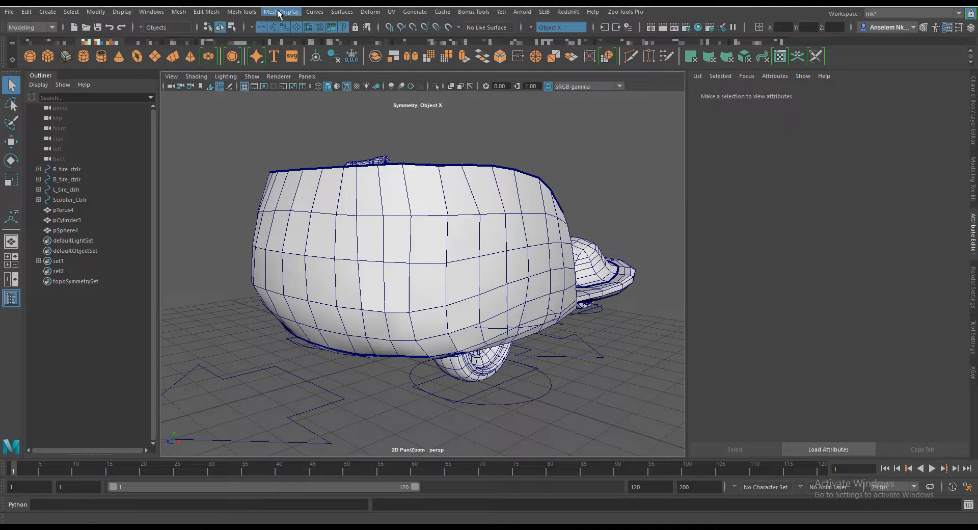
Soften all edges of the scooter body via a torn-off Mesh Display panel, then dismiss it.
left_click(281, 11)
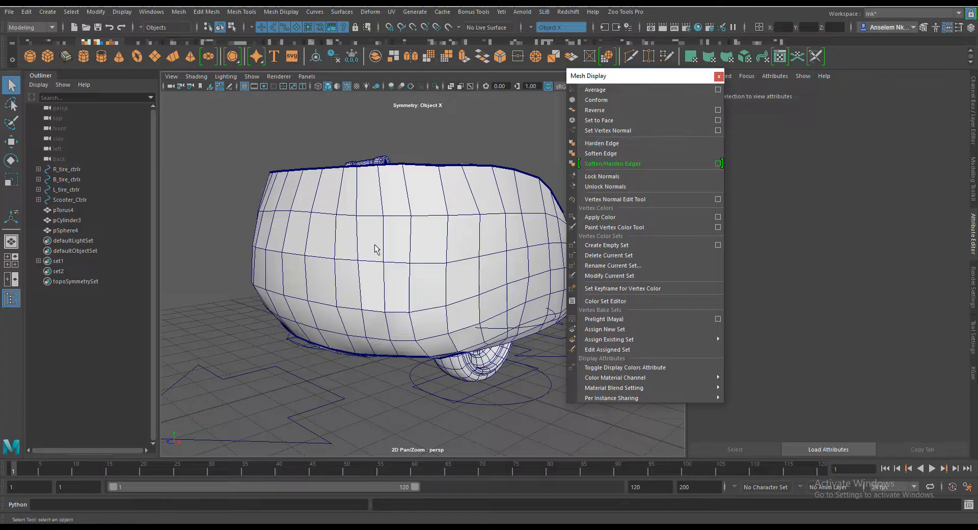
left_click(600, 153)
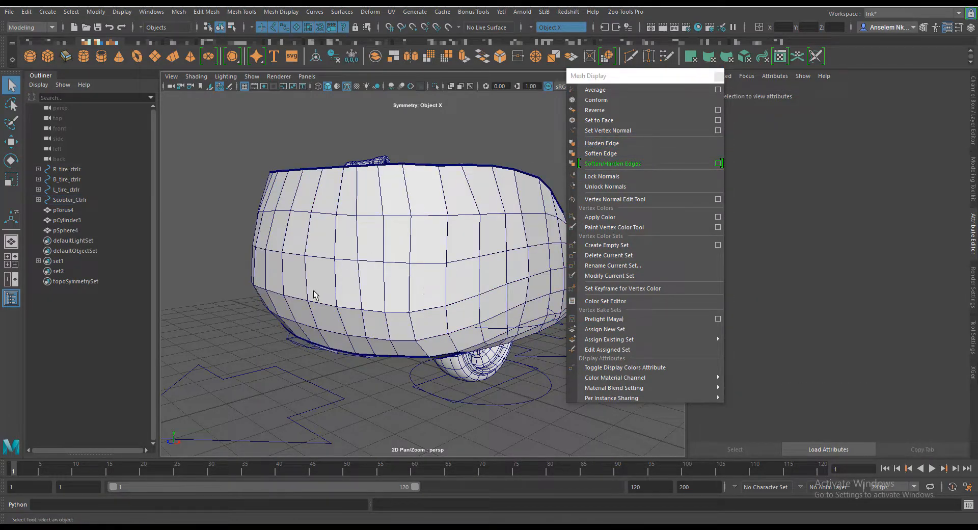
mouse_move(417, 217)
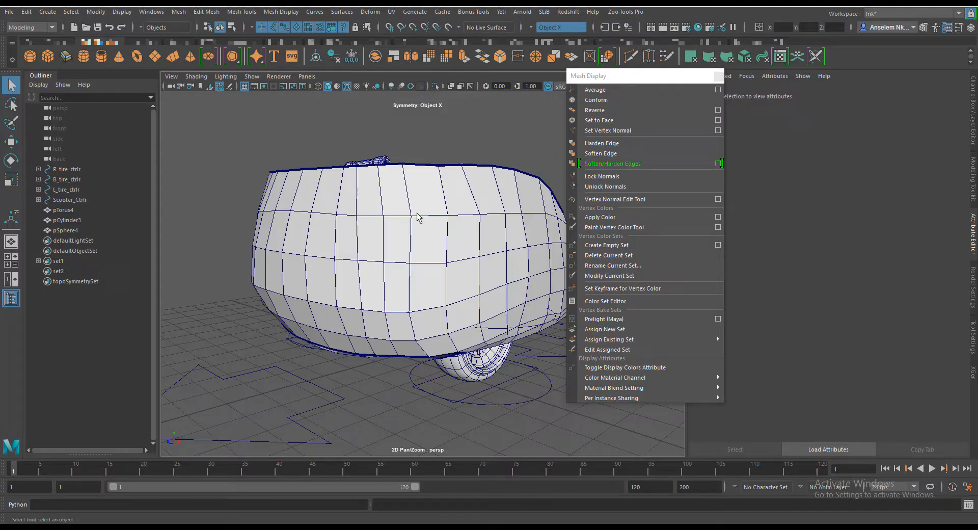
left_click(418, 218)
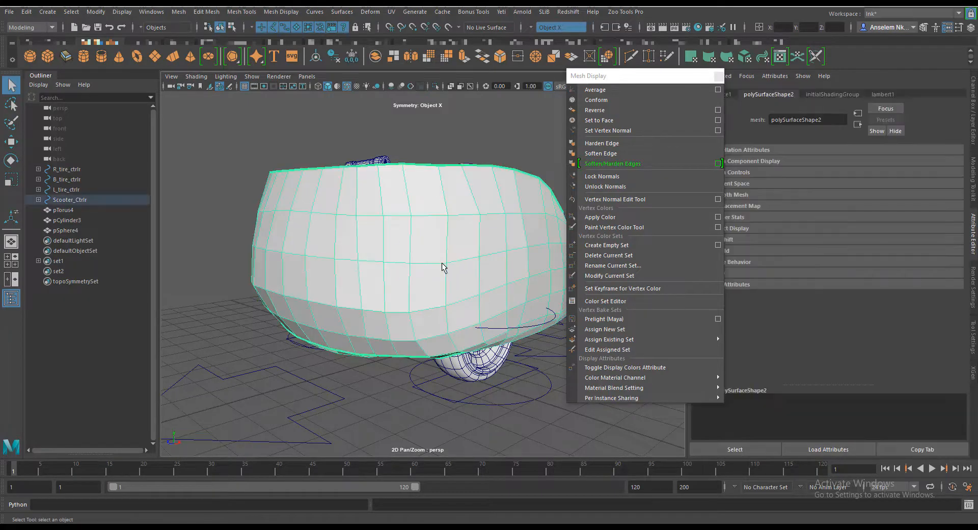
left_click(600, 153)
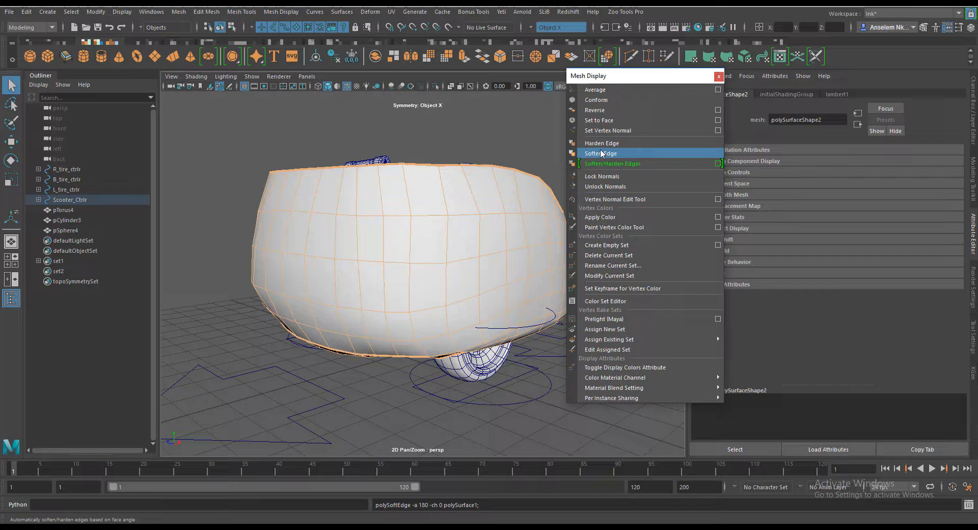
left_click(600, 152)
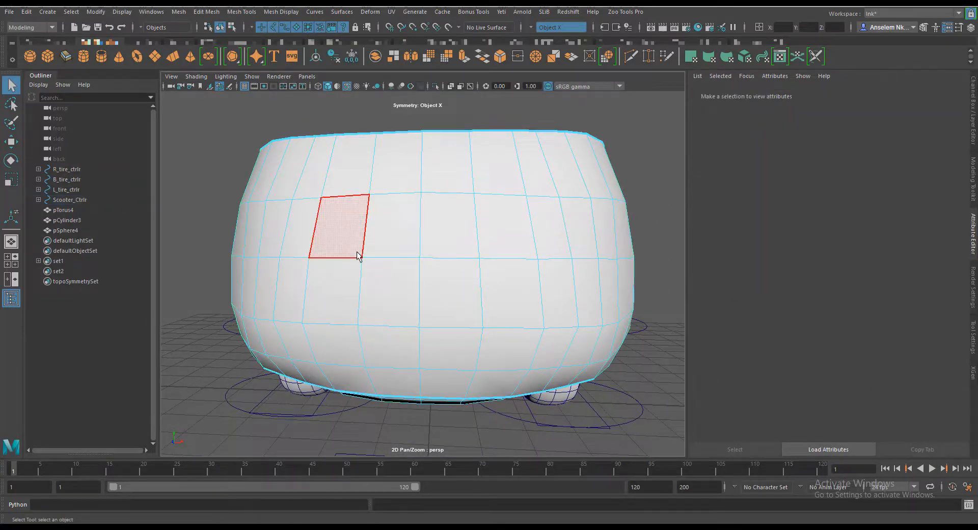
Harden the edges of the selected front block of faces via Mesh Display.
left_click(509, 293)
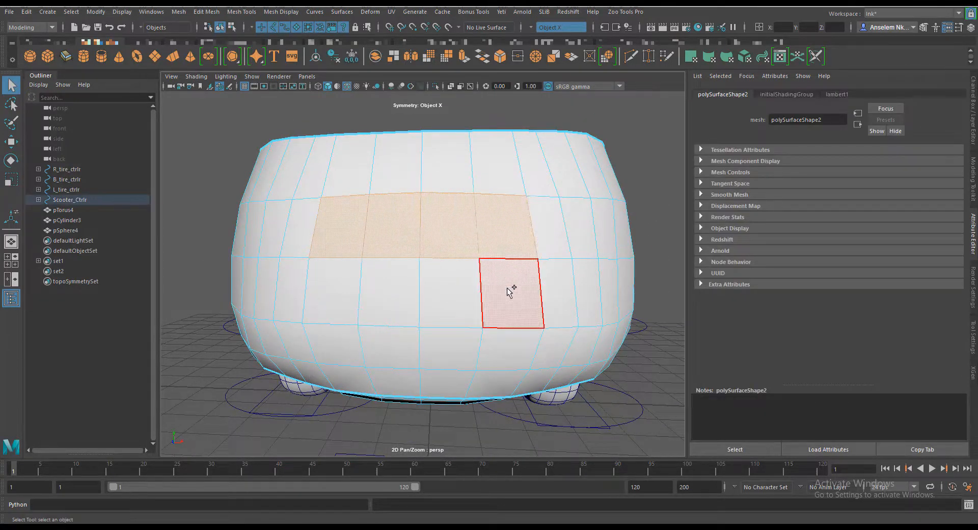
left_click_drag(509, 293, 432, 299)
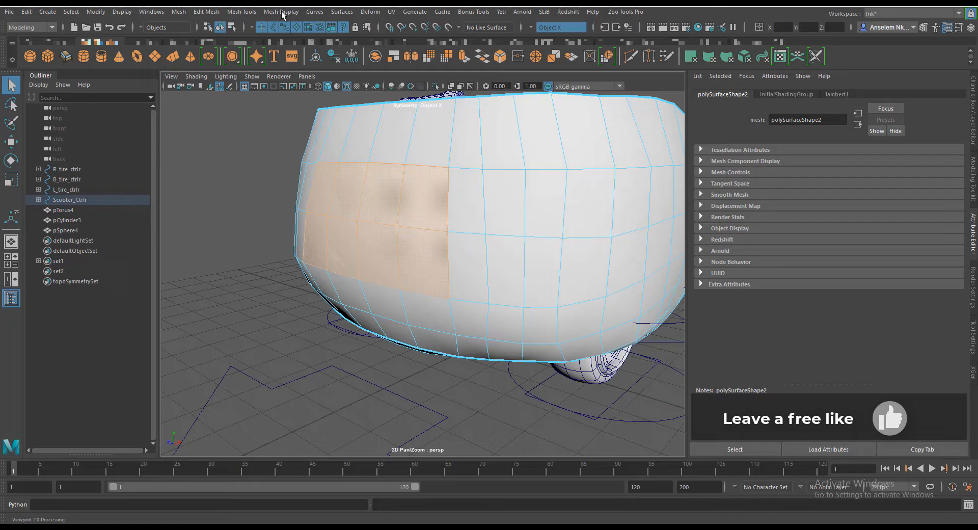
left_click(281, 12)
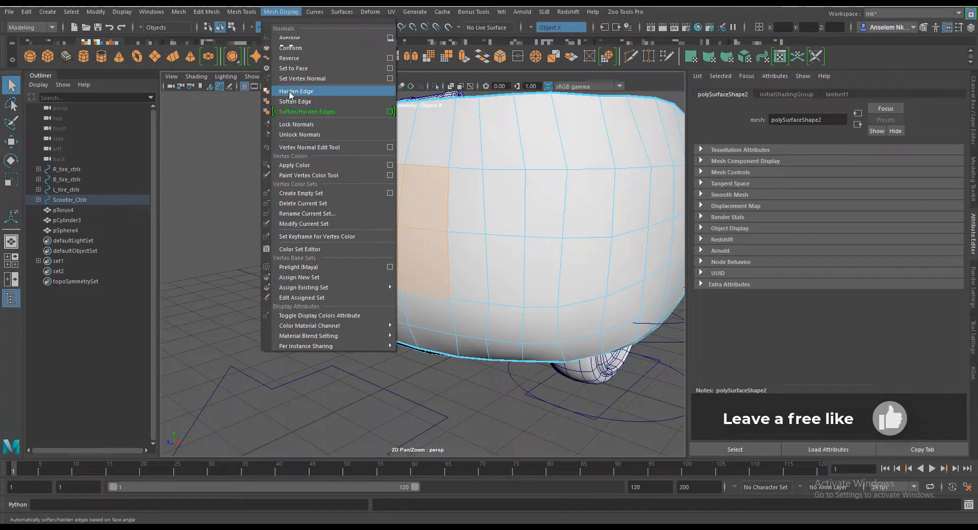
mouse_move(298, 101)
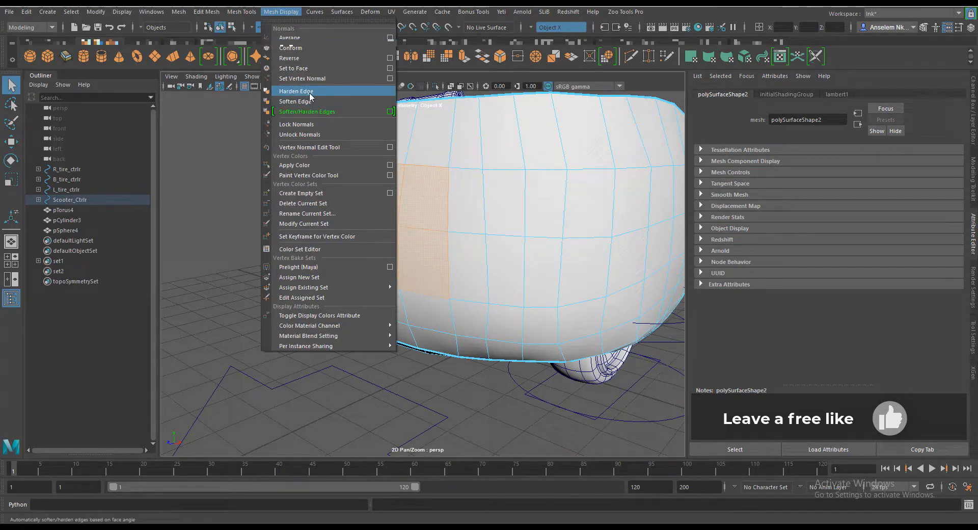
left_click(296, 101)
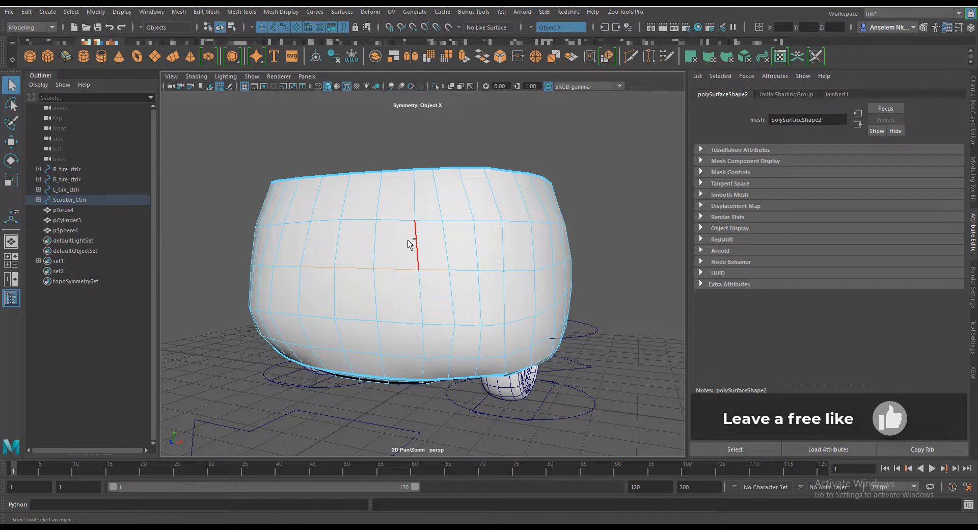
Harden the selected body edges using the Shift+right-click marking menu.
left_click(321, 223)
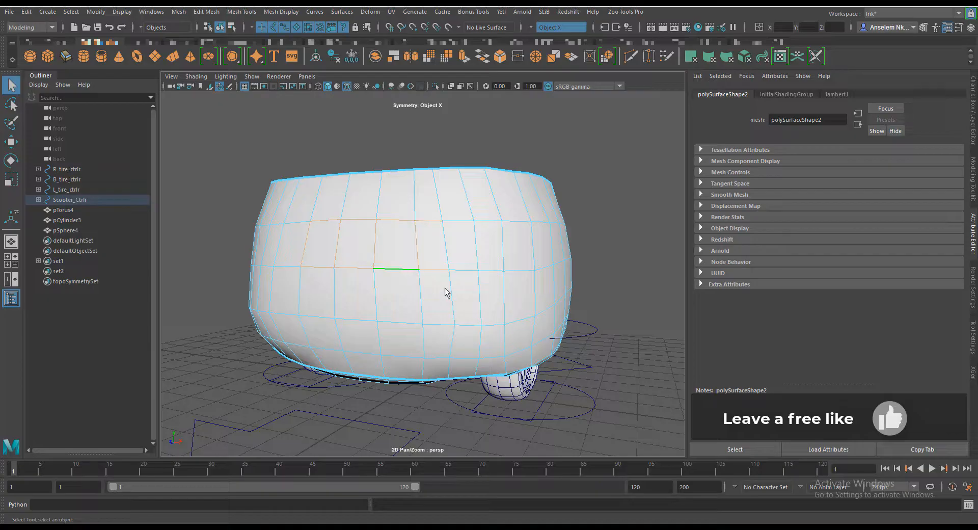
left_click_drag(446, 293, 397, 264)
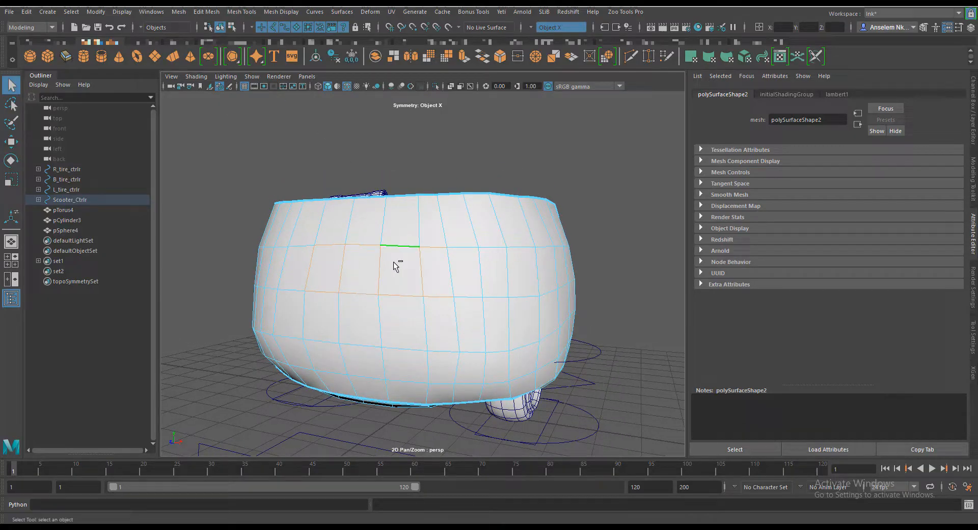
right_click(379, 263)
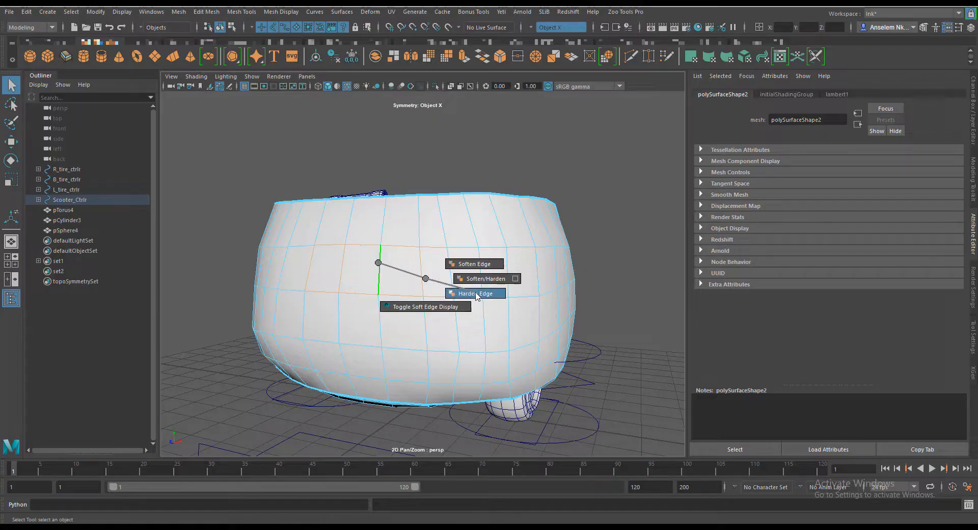
left_click(476, 294)
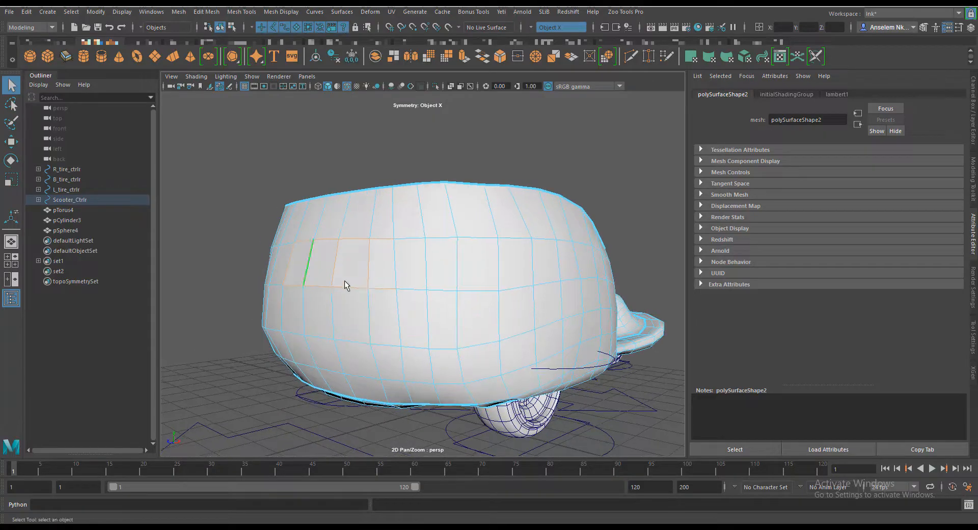
Orbit and zoom in to check the hardened crease on the body surface.
left_click_drag(347, 286, 368, 321)
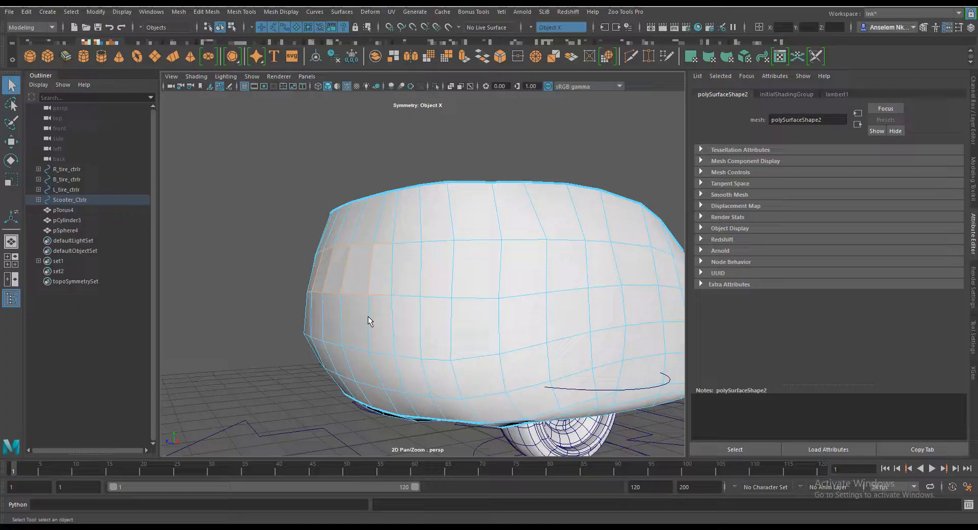
left_click_drag(368, 320, 387, 326)
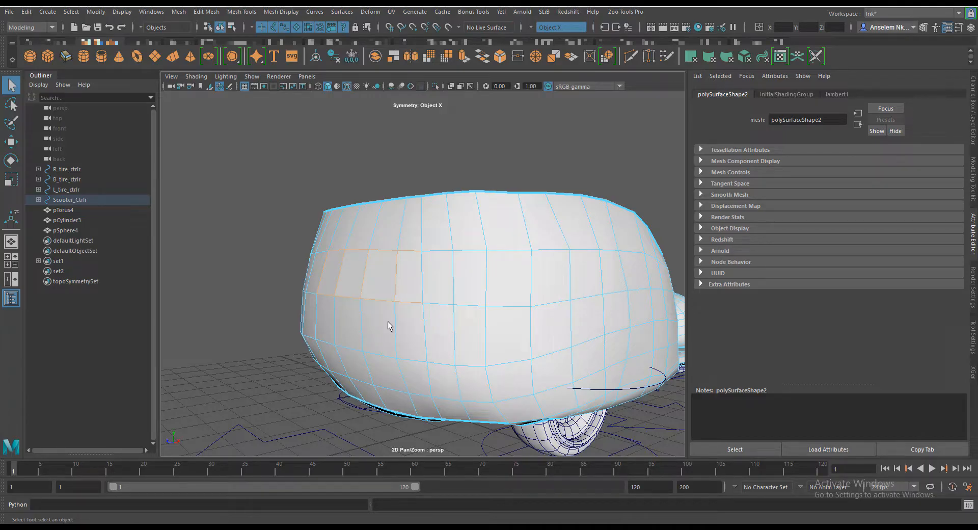
left_click_drag(387, 326, 524, 326)
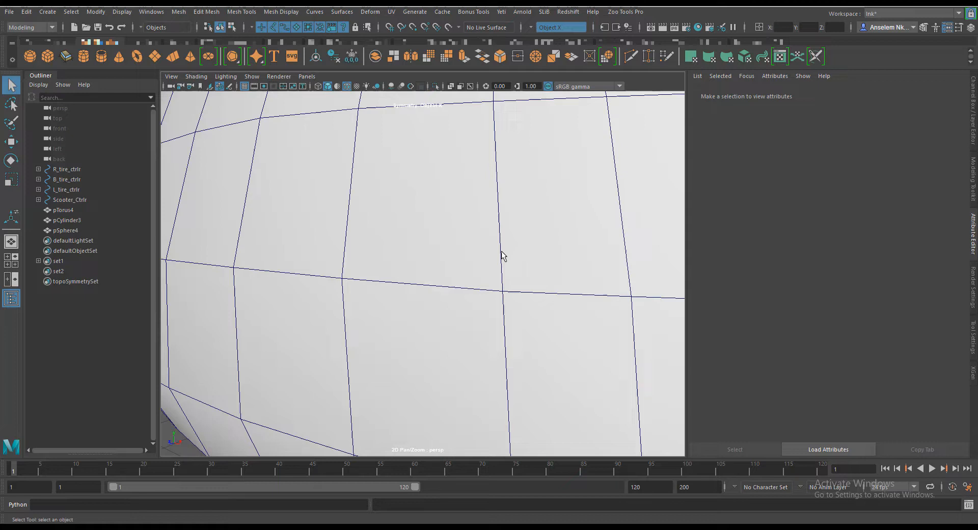
scroll("down", 3)
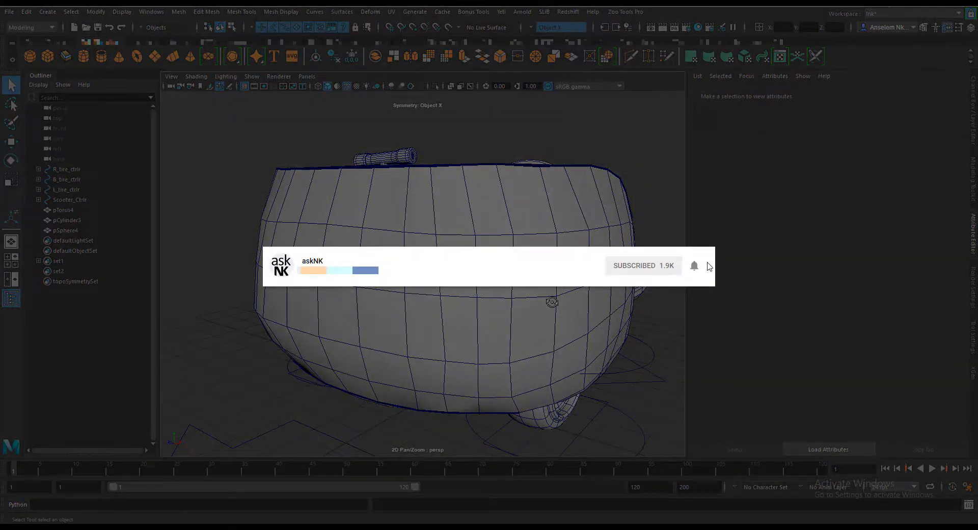
mouse_move(699, 277)
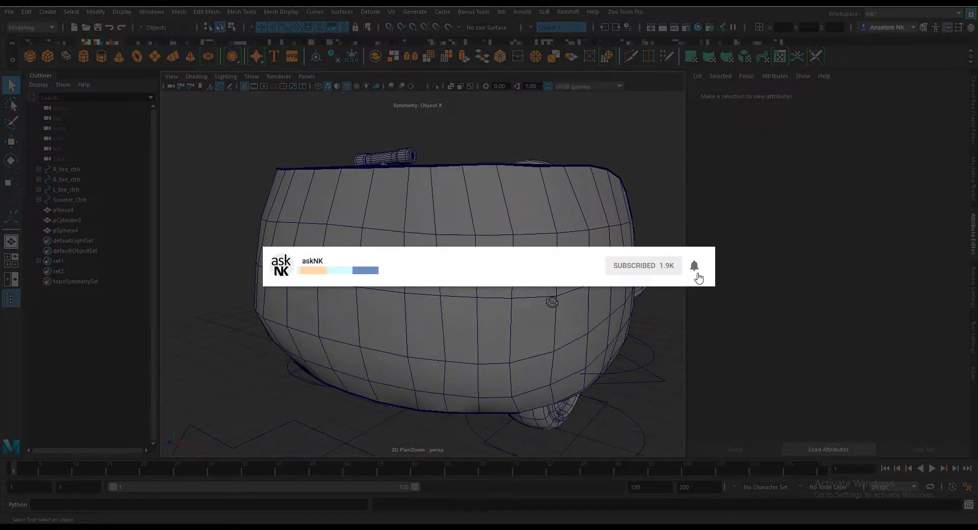